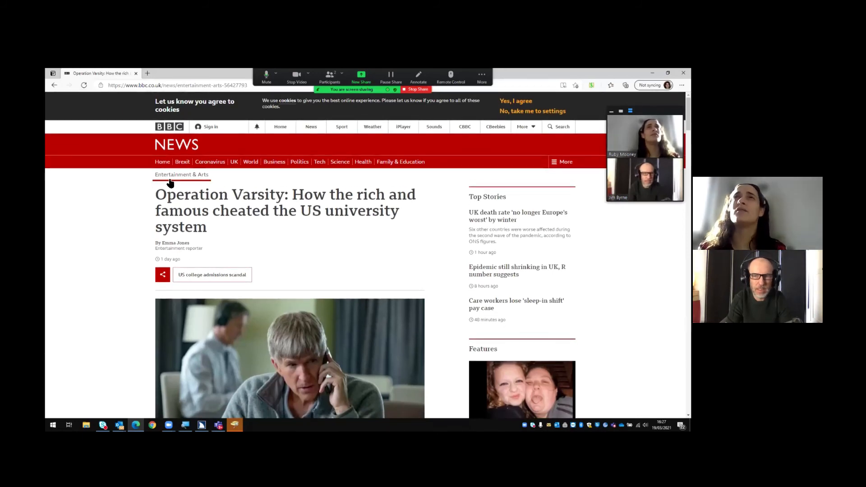
Go to the Brexit section from the Operation Varsity article, then on to the Technology section
left_click(183, 161)
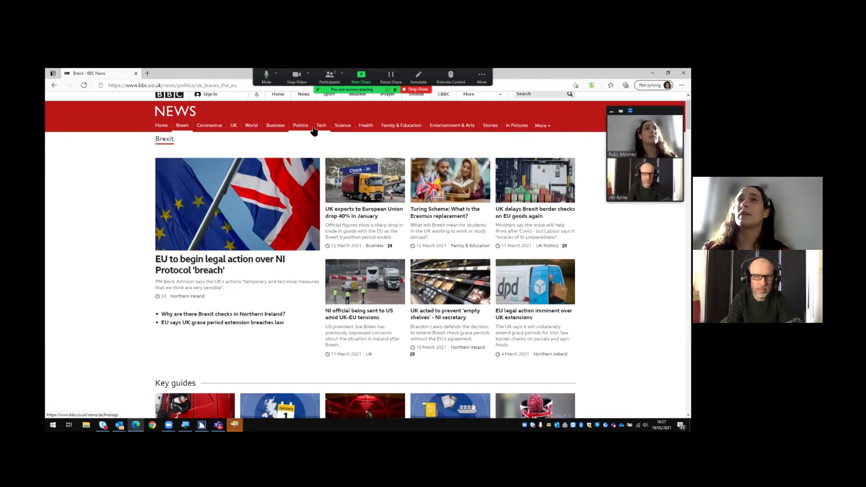
left_click(321, 125)
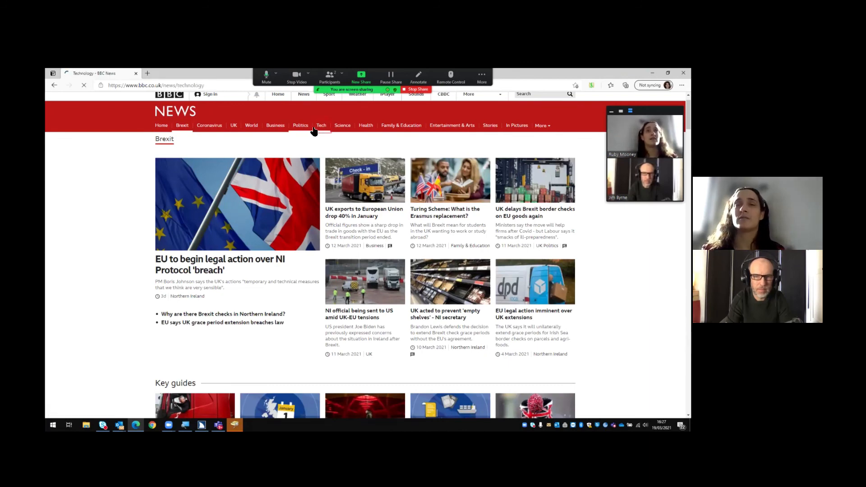
left_click(321, 124)
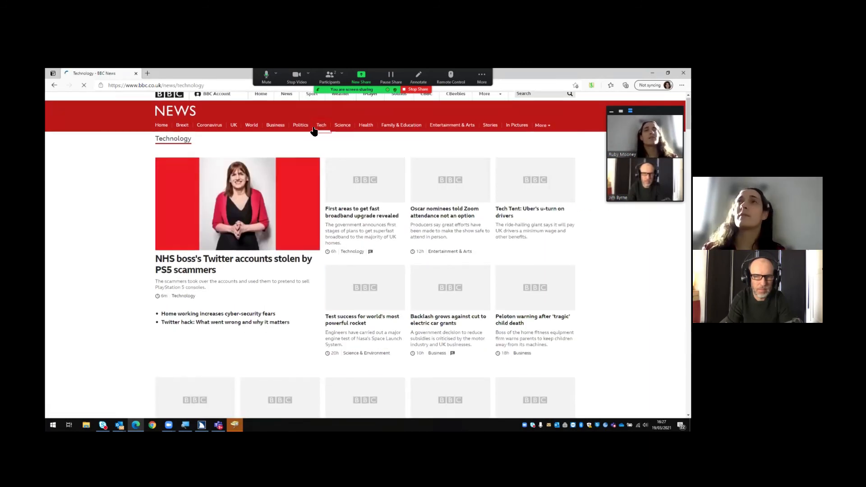